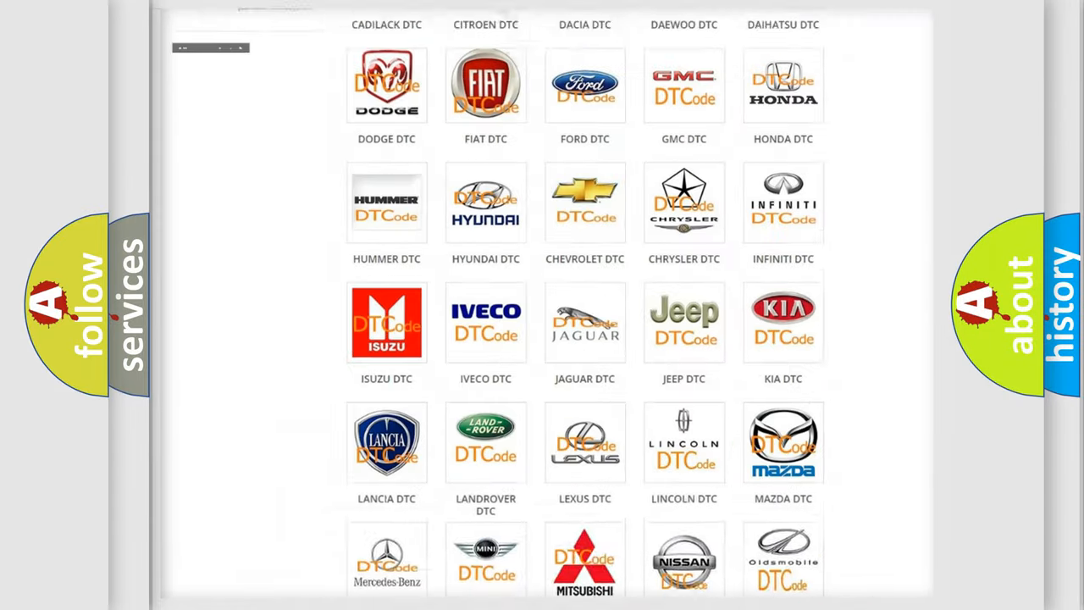
scroll(up, 3)
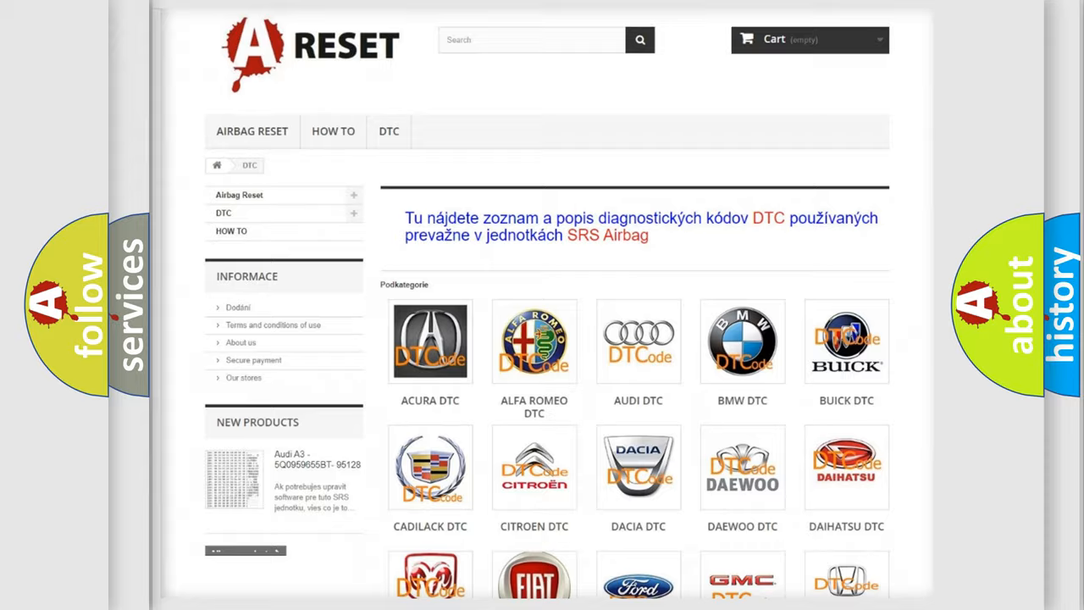
scroll(down, 3)
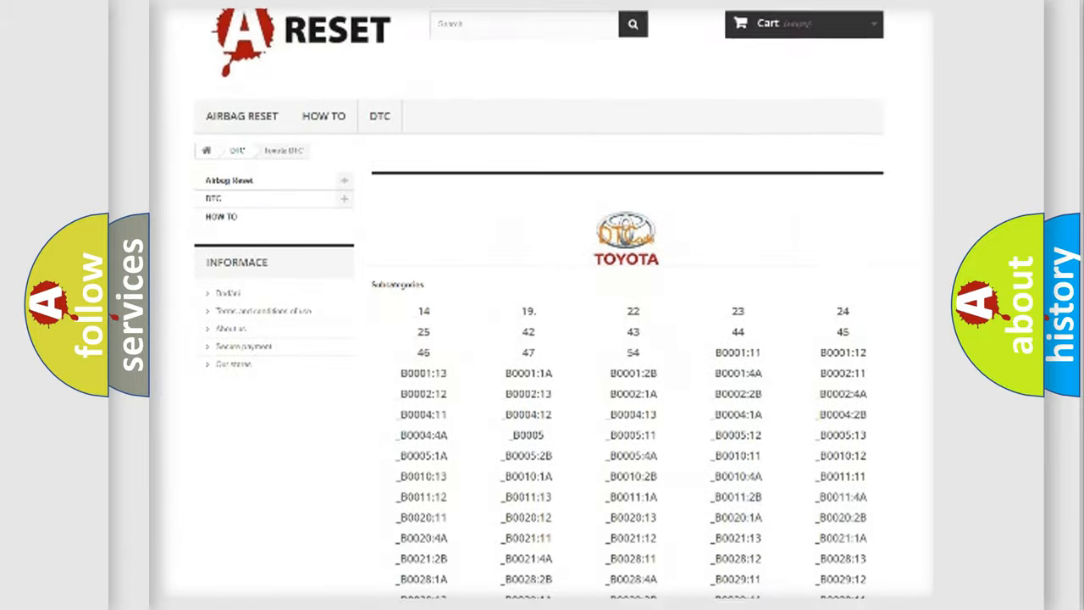
scroll(down, 3)
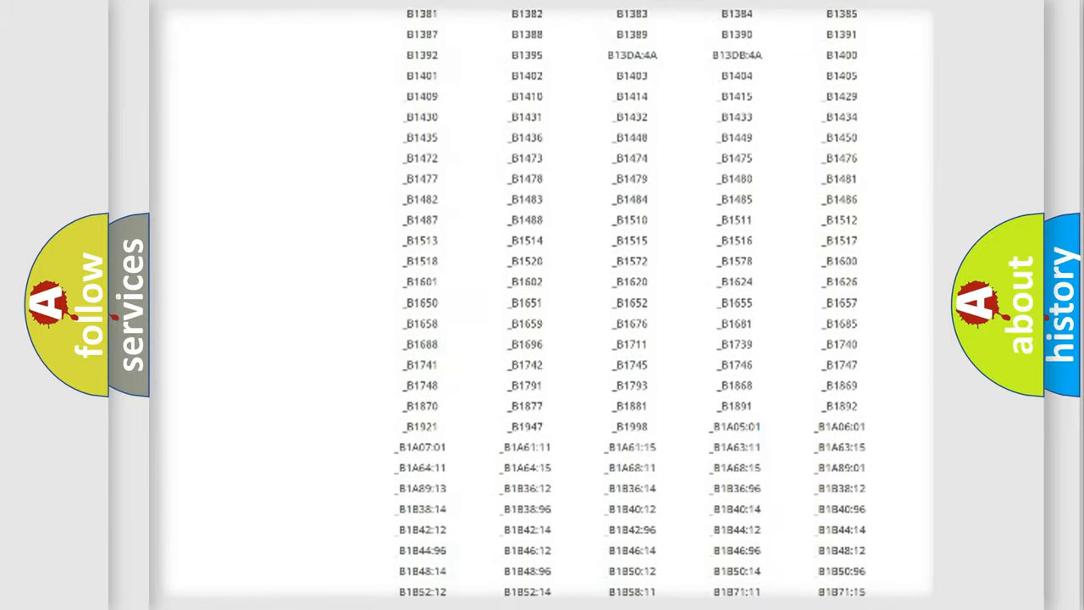
scroll(up, 3)
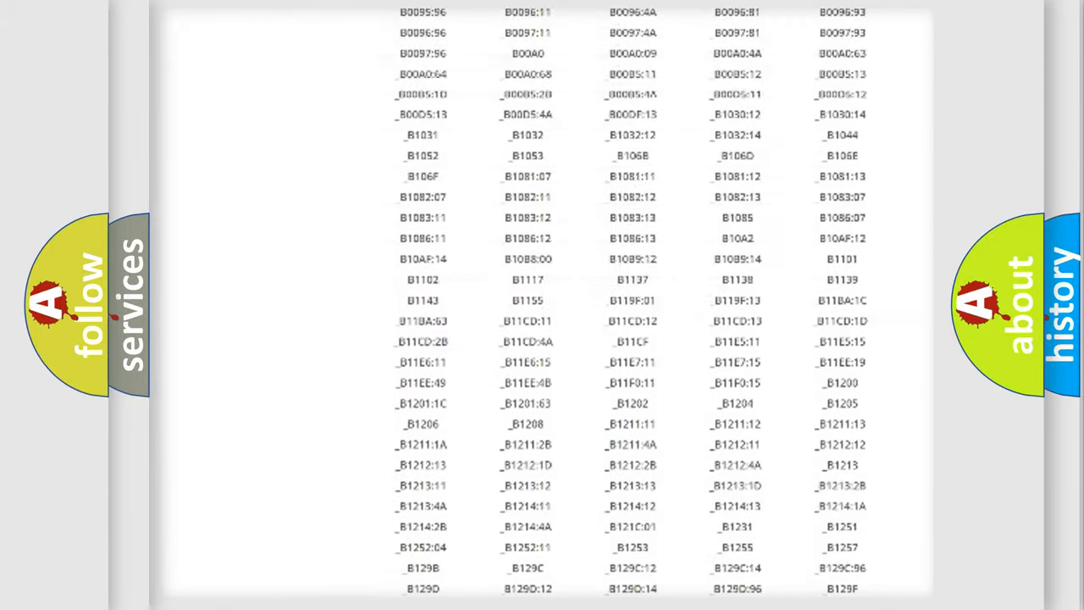
scroll(up, 3)
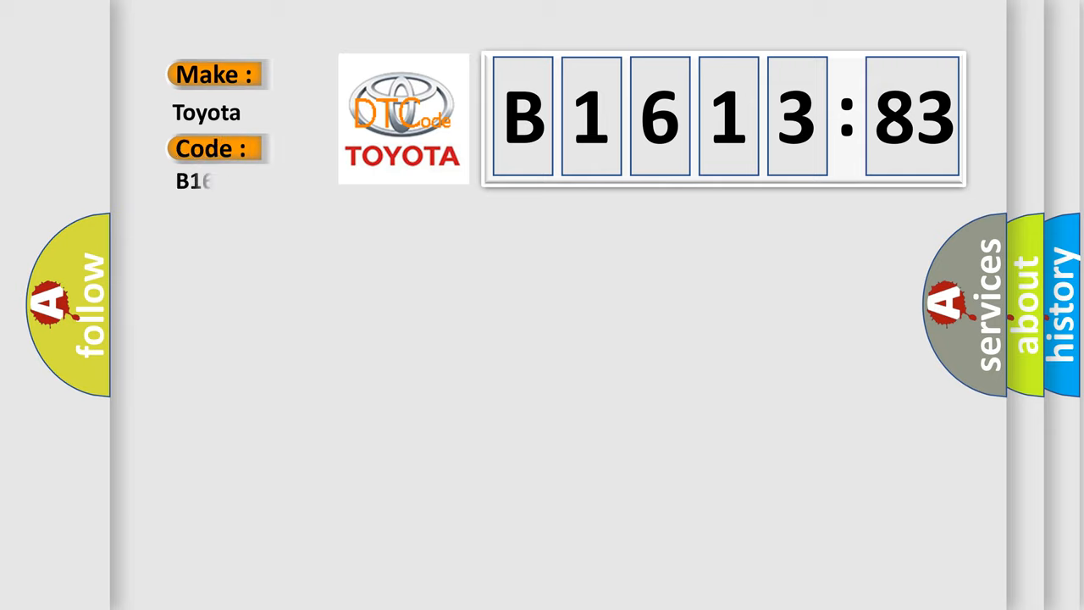
text(61383)
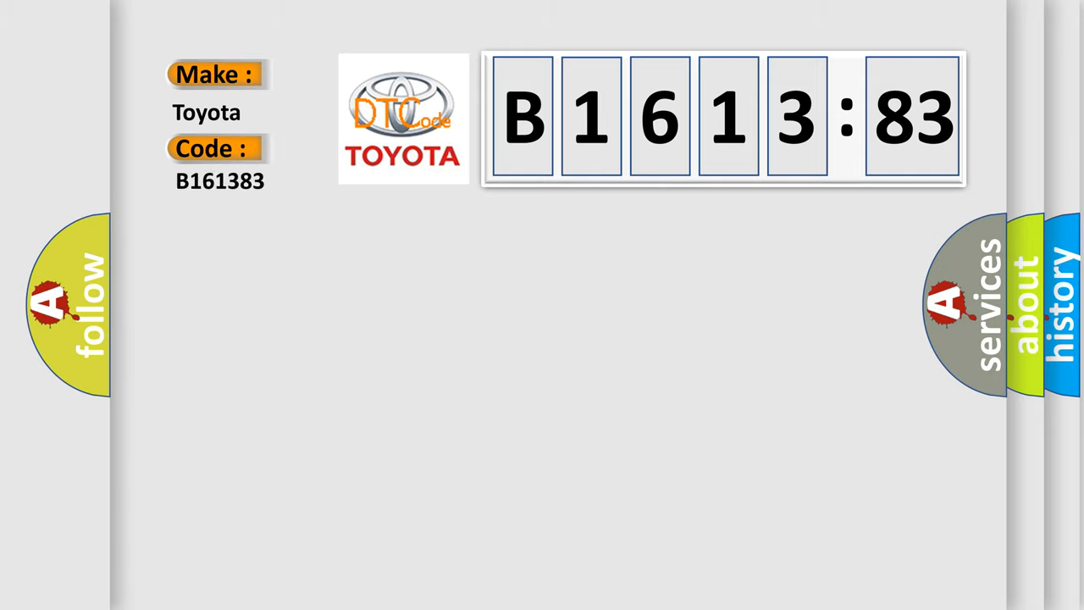